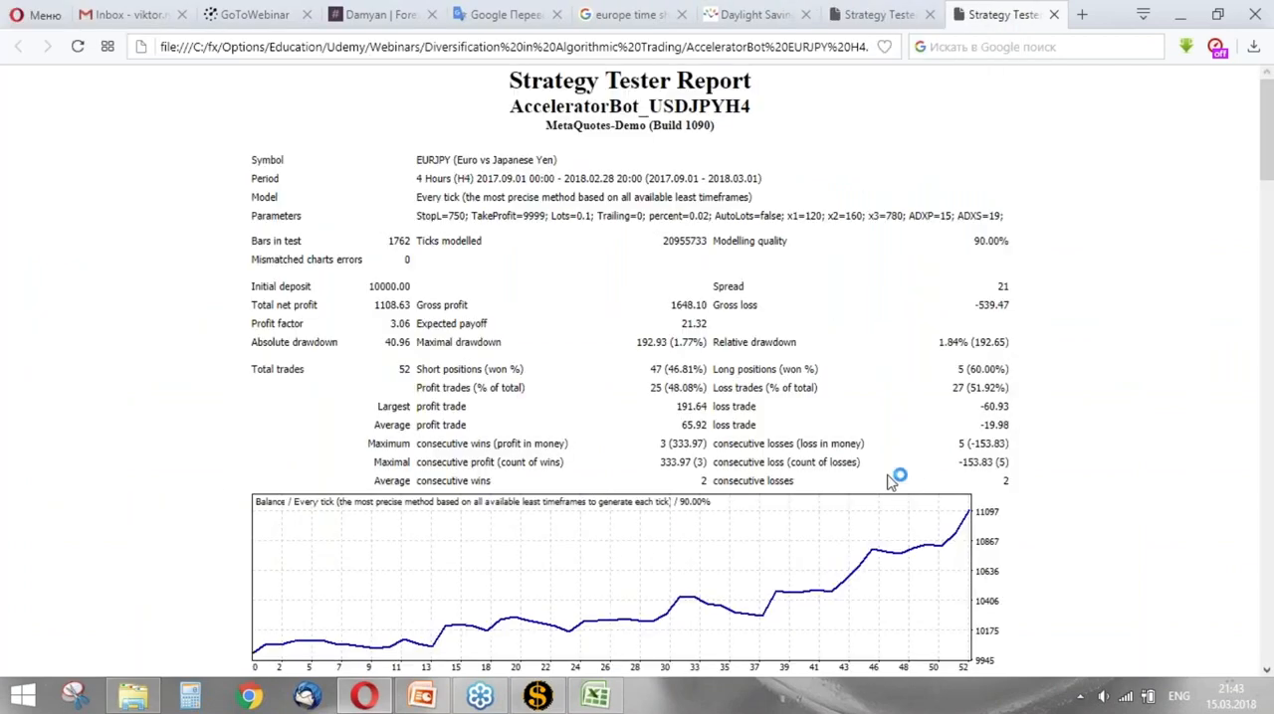
{"action": "mouse_move", "coordinate": [945, 528]}
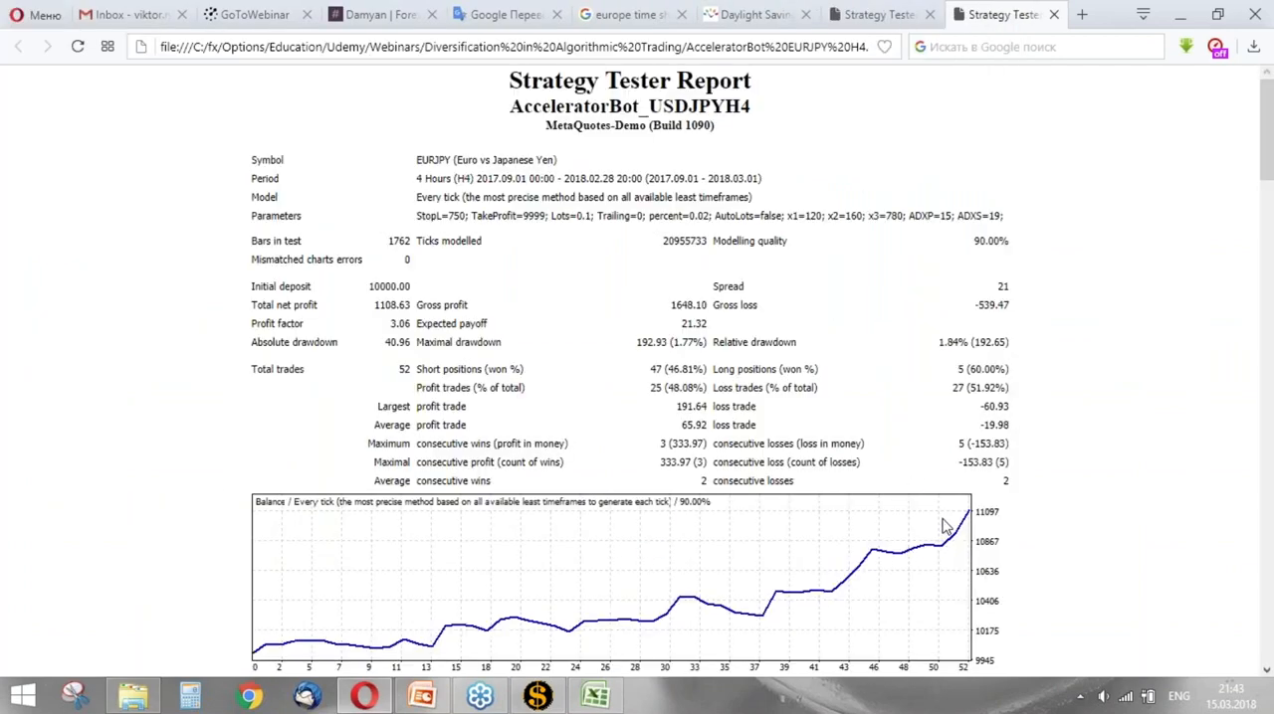
- Highlight the EURJPY Total net profit figure and switch to the AcceleratorBot USDJPY H4 report
{"action": "double_click", "coordinate": [390, 304]}
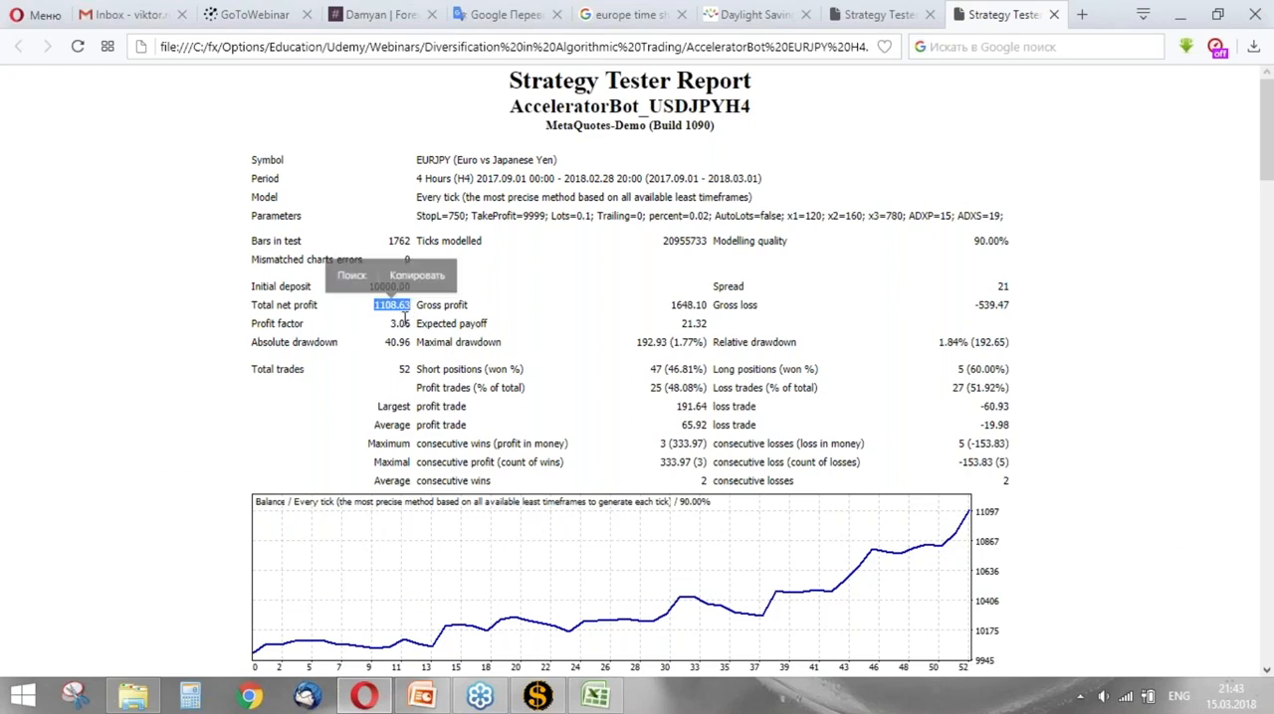
{"action": "left_click", "coordinate": [593, 694]}
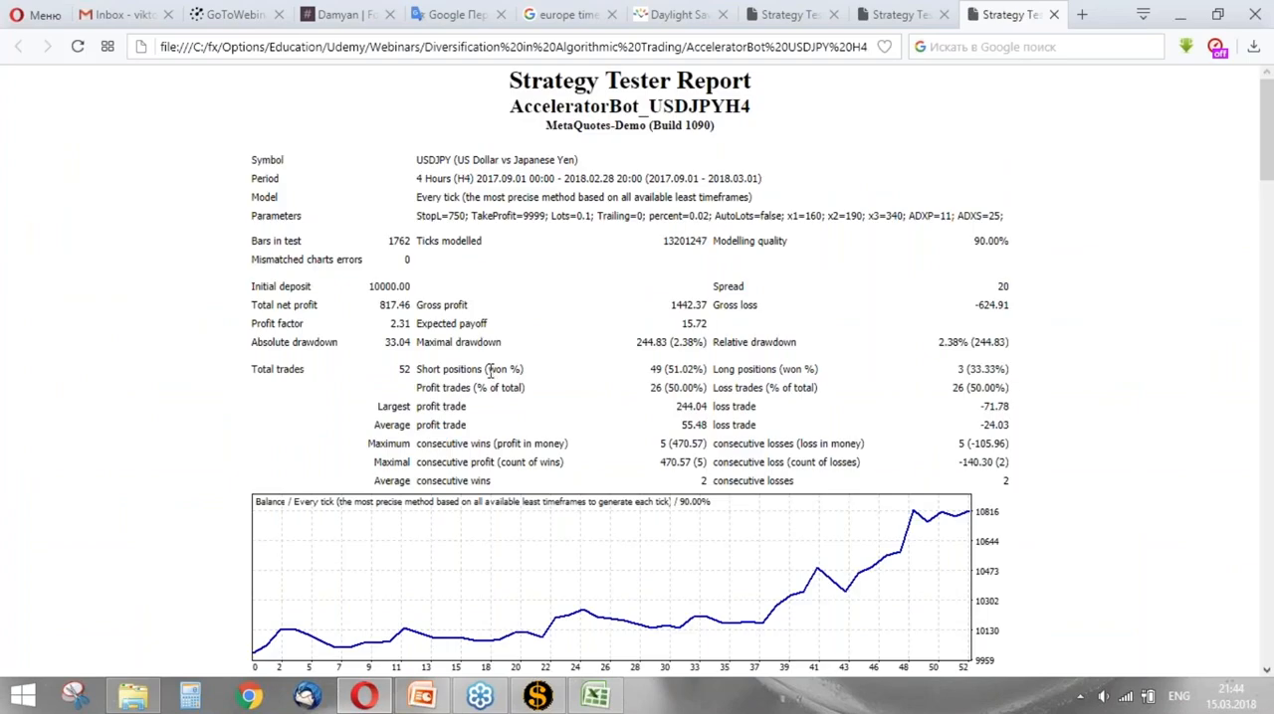
{"action": "mouse_move", "coordinate": [490, 323]}
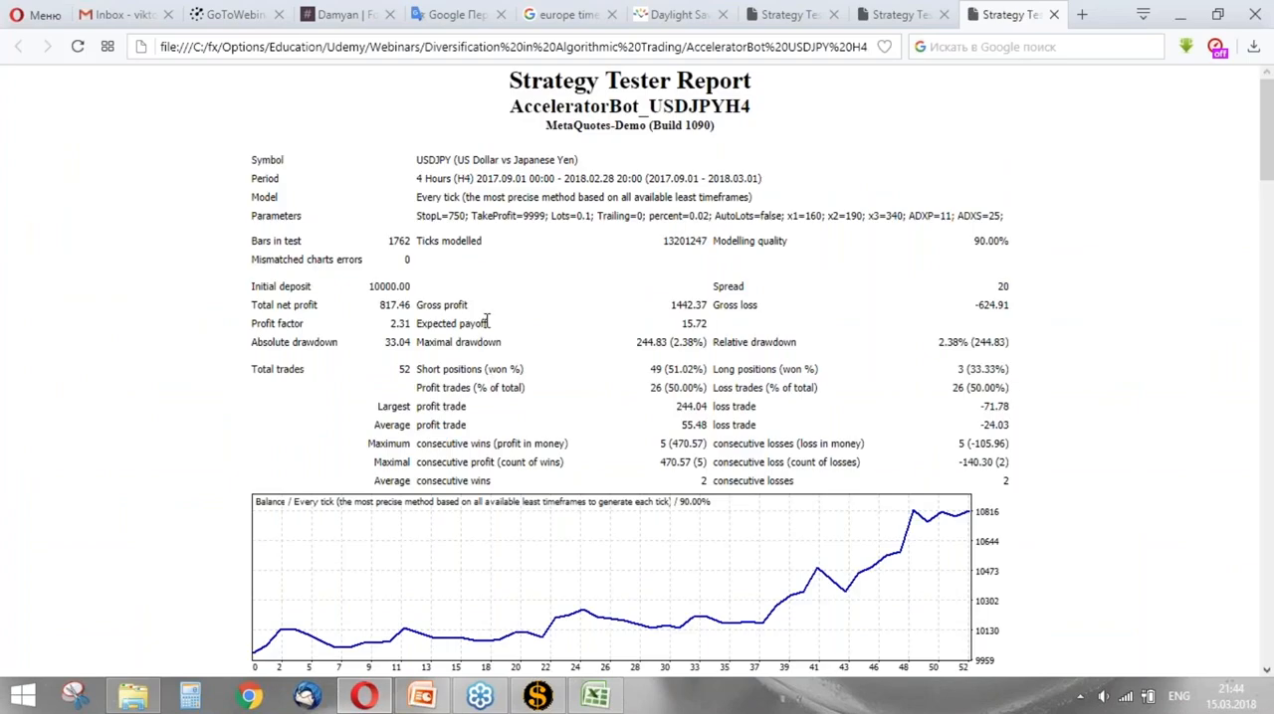
{"action": "mouse_move", "coordinate": [369, 390]}
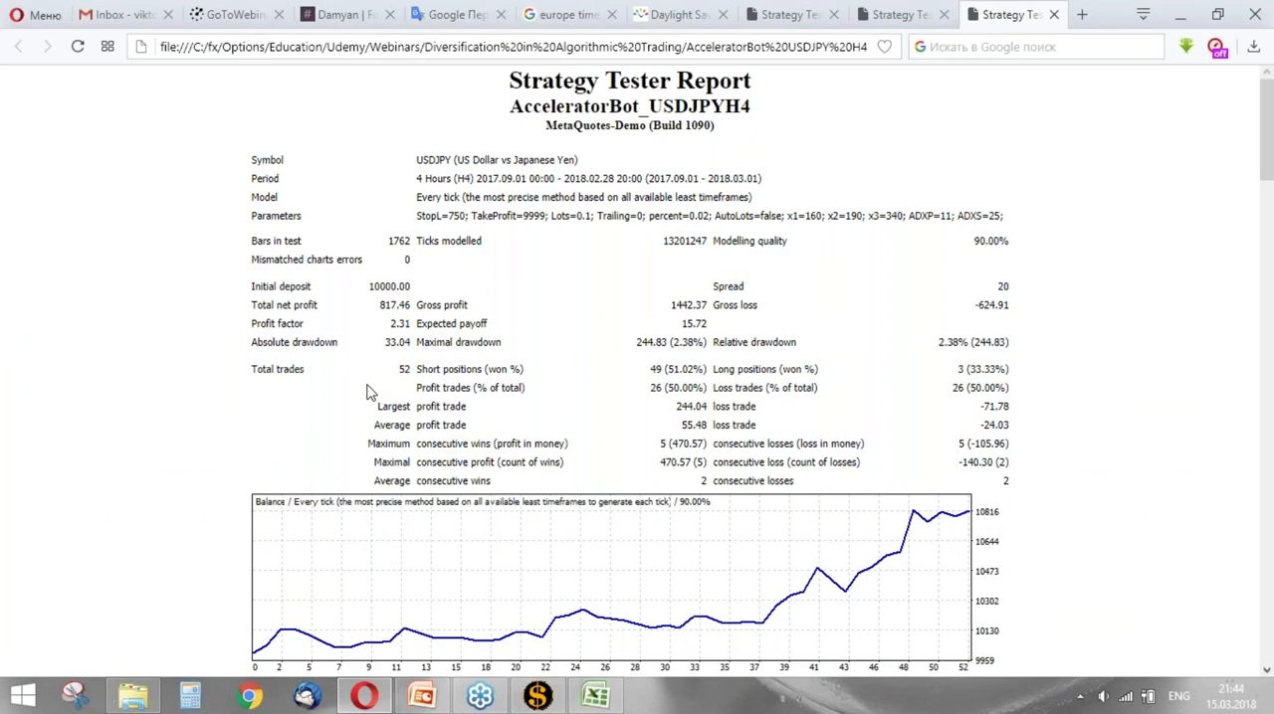
{"action": "mouse_move", "coordinate": [377, 314]}
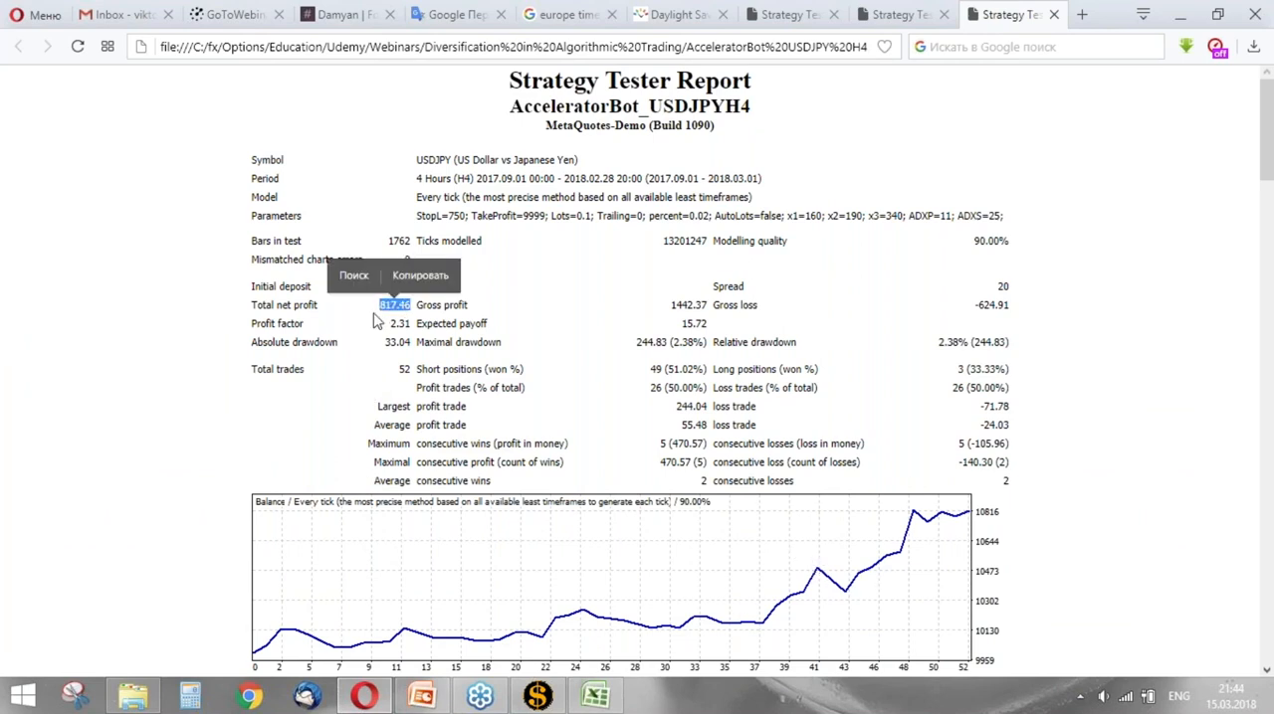
- From the course folder in File Explorer, load London Breakout CADCHF.htm into Opera
{"action": "left_click", "coordinate": [581, 380]}
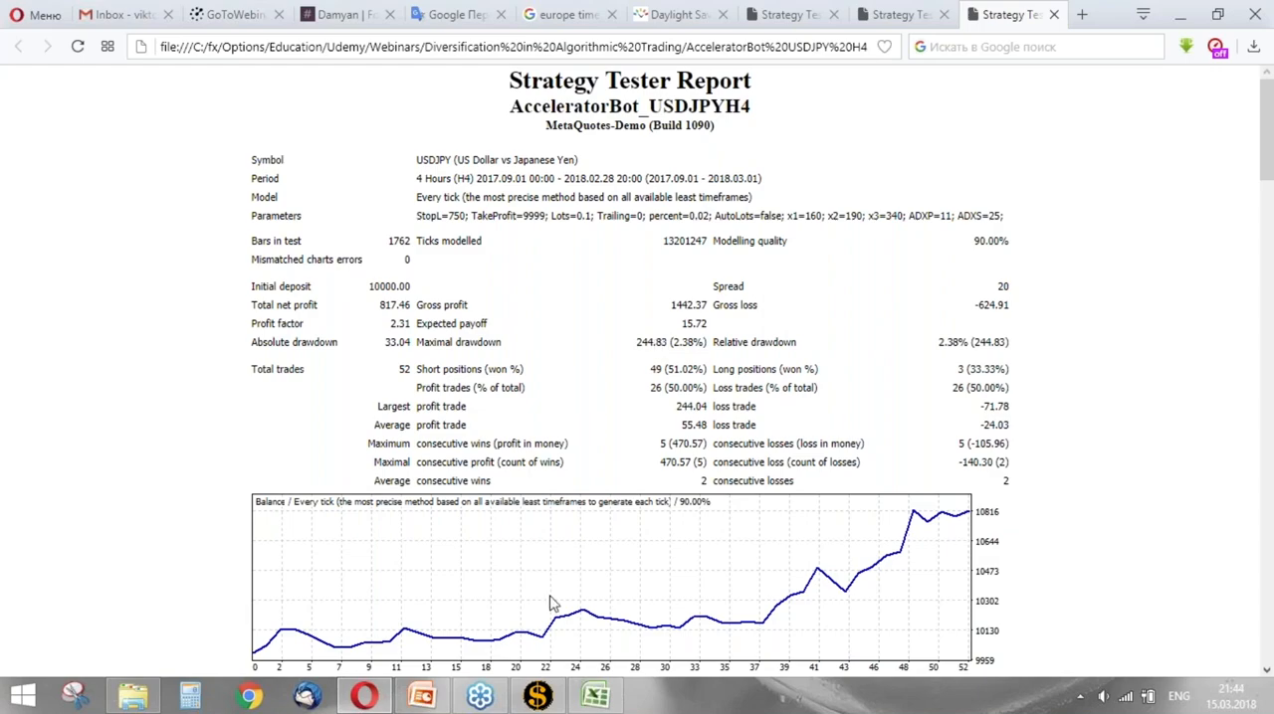
{"action": "left_click", "coordinate": [131, 694]}
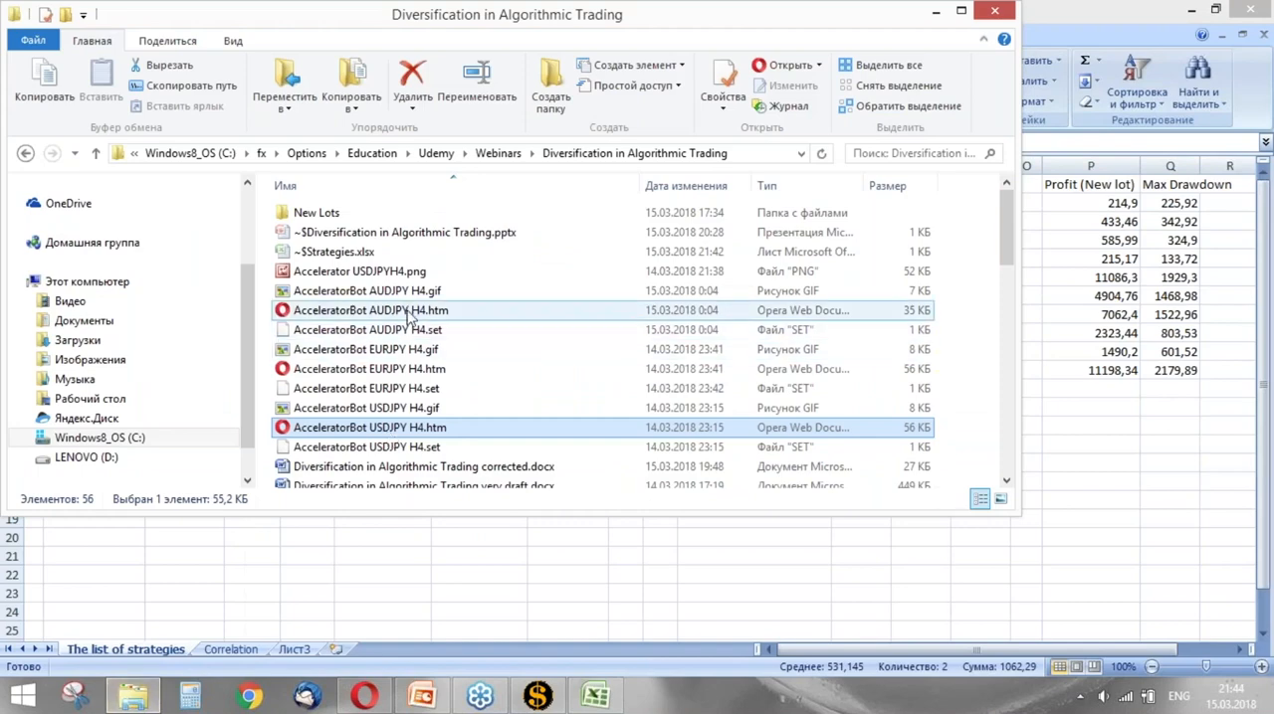
{"action": "scroll", "scroll_direction": "down", "scroll_amount": 3}
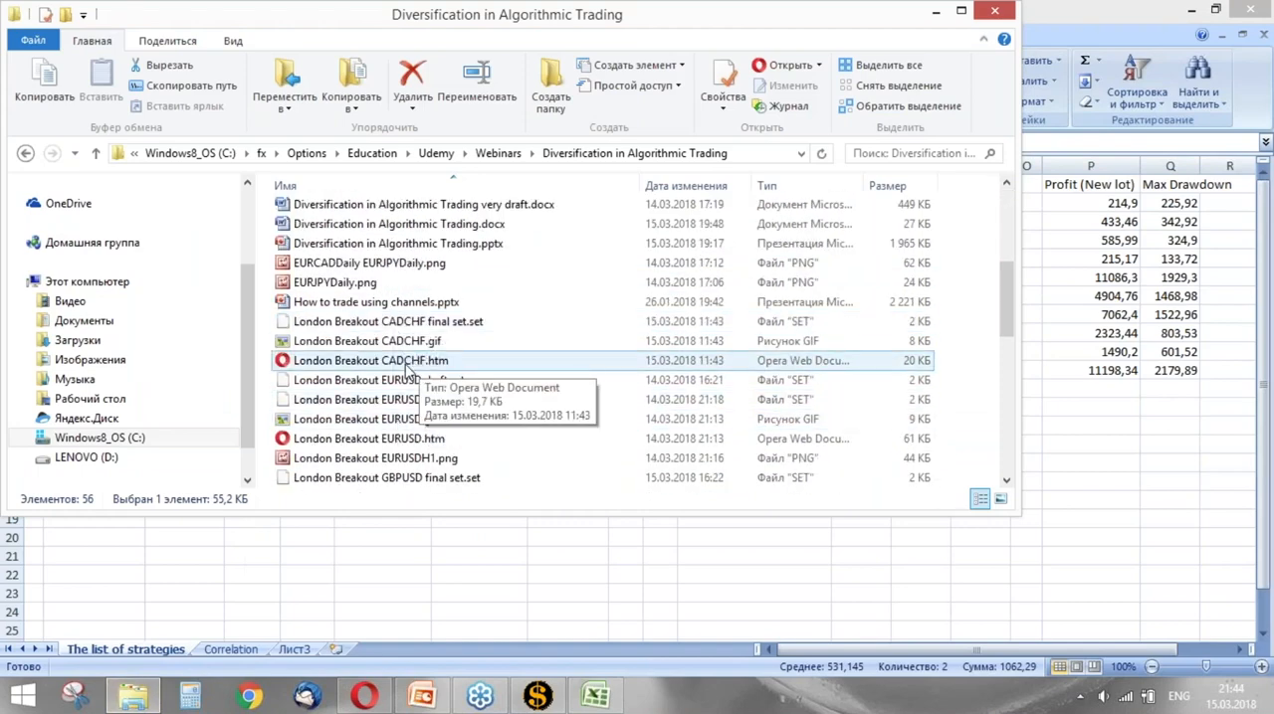
{"action": "double_click", "coordinate": [370, 360]}
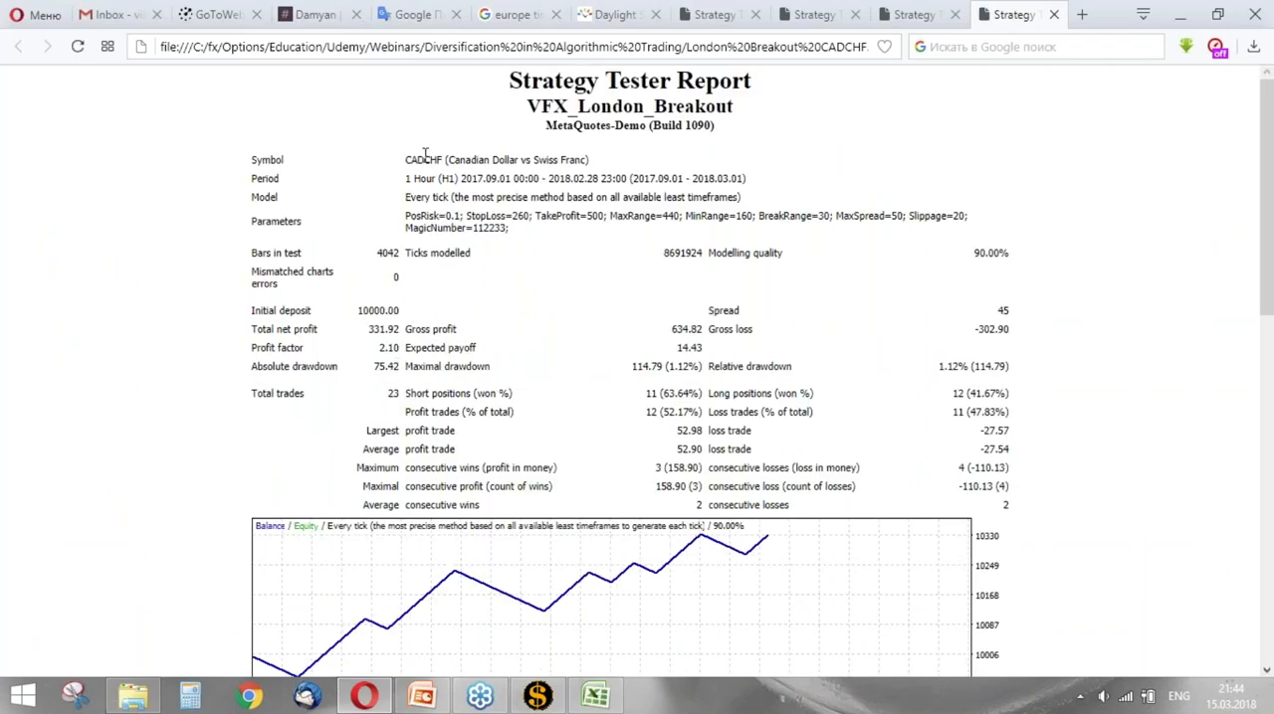
- Scroll to the CADCHF Total net profit, then load London Breakout EURUSD.htm from the folder
{"action": "scroll", "scroll_direction": "down", "scroll_amount": 3}
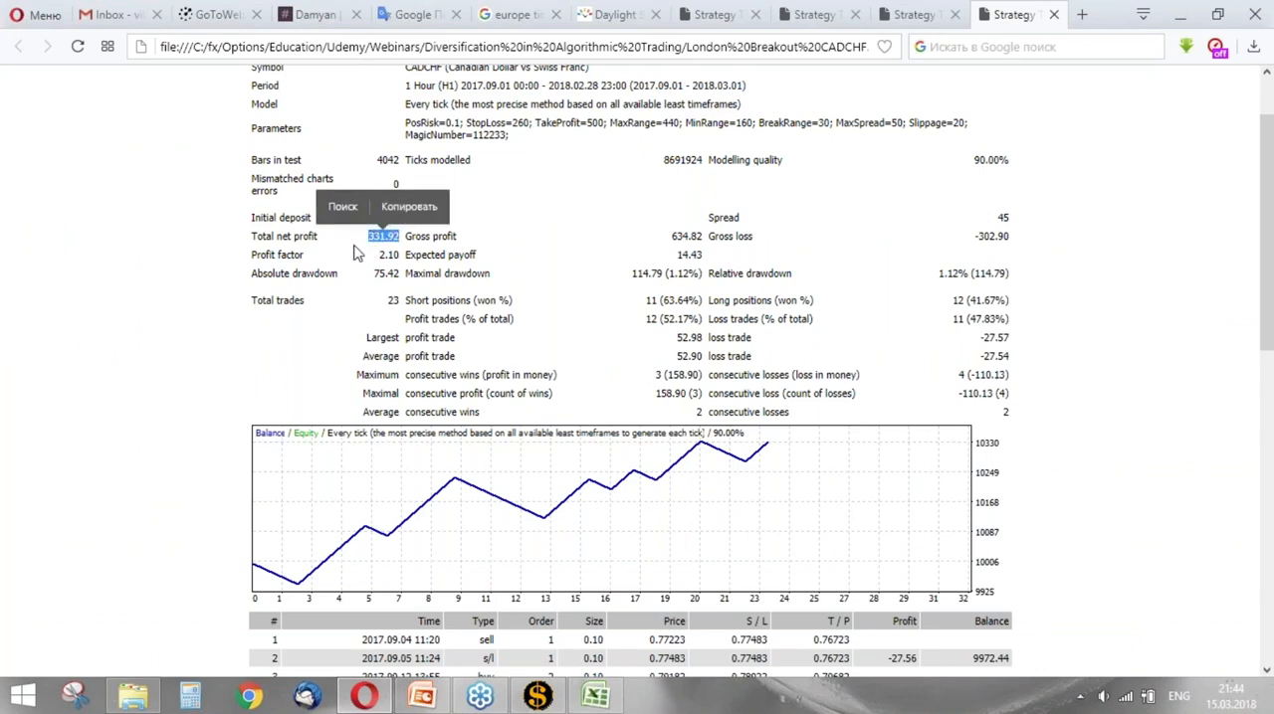
{"action": "mouse_move", "coordinate": [382, 249]}
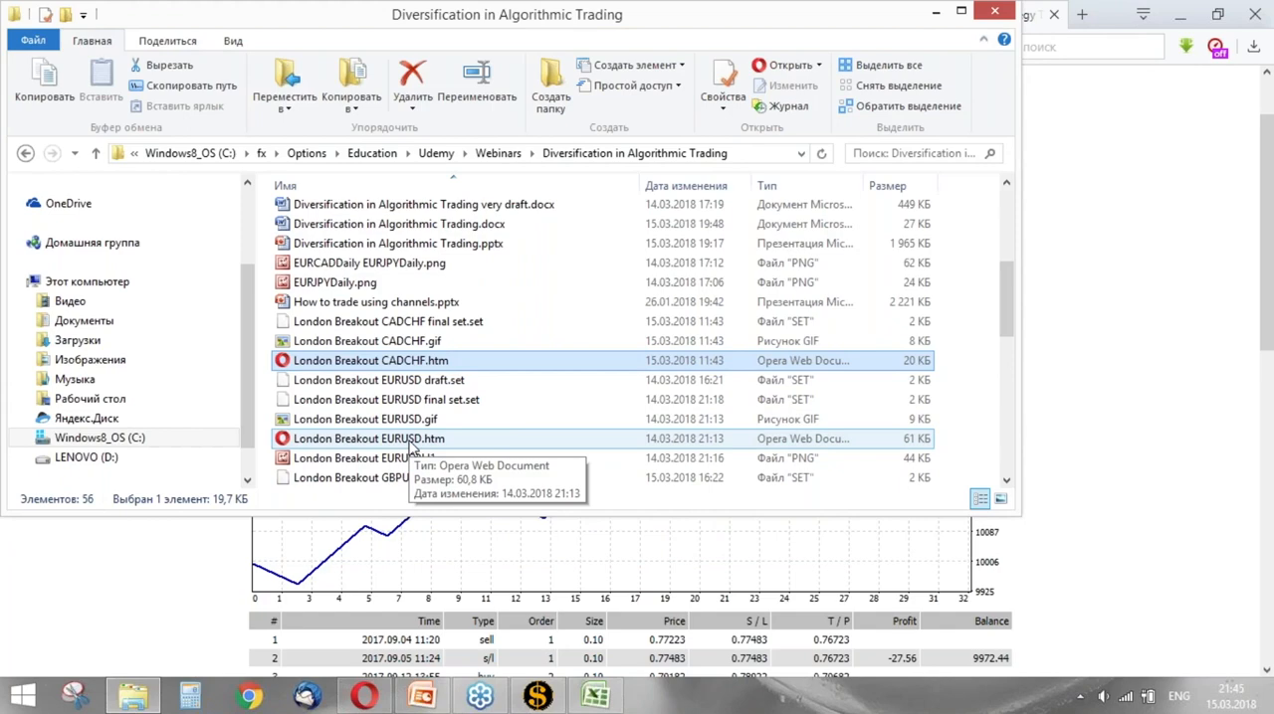
{"action": "double_click", "coordinate": [366, 440]}
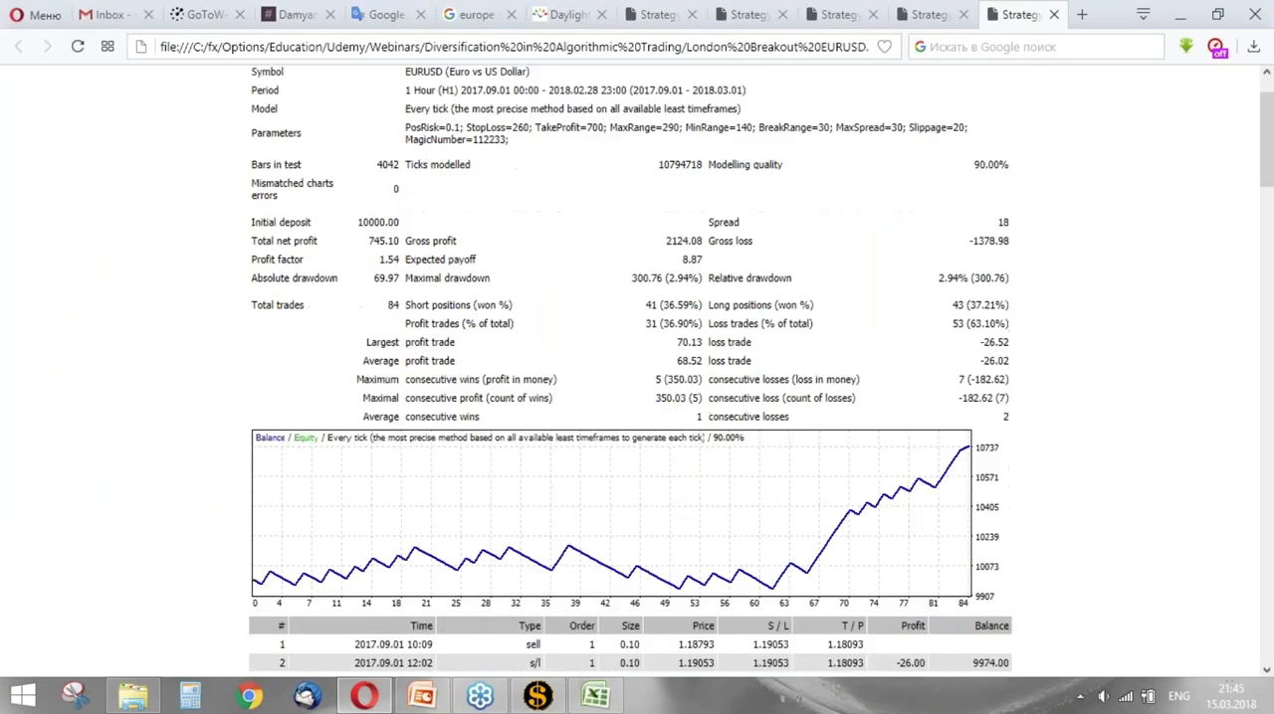
- Scroll through the EURUSD results and balance chart, then load London Breakout GBPUSD.htm
{"action": "scroll", "scroll_direction": "down", "scroll_amount": 3}
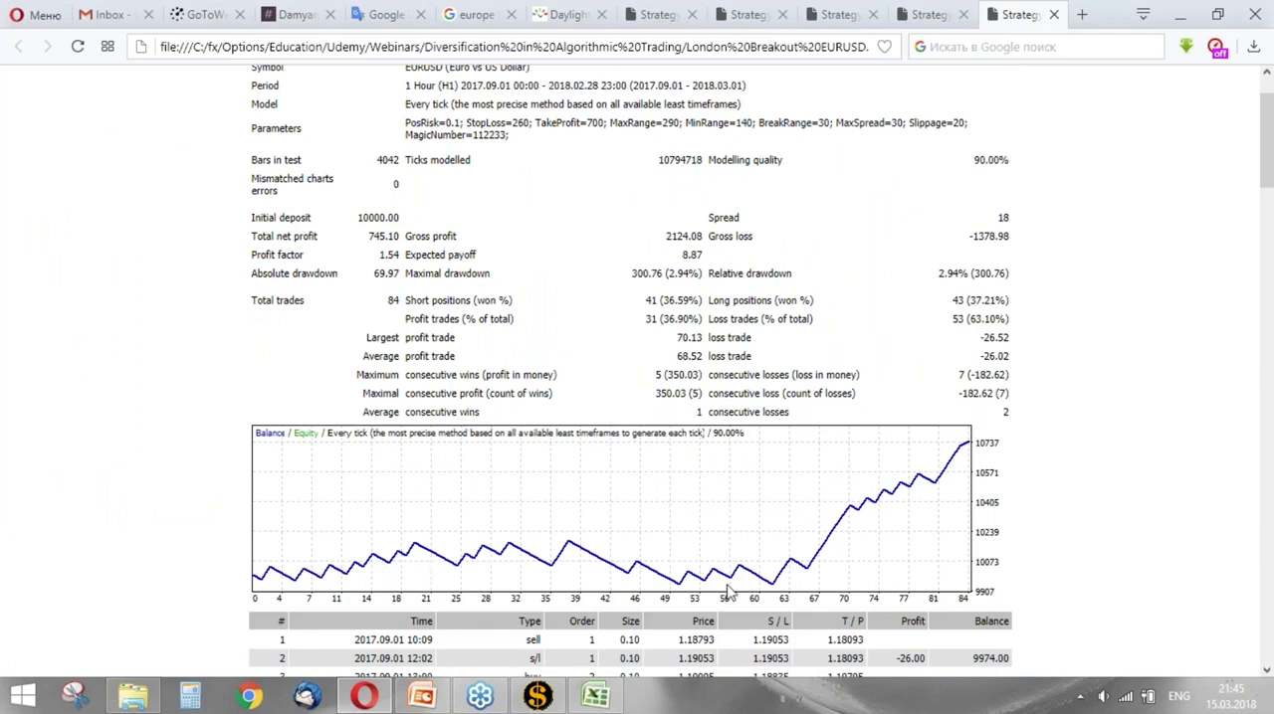
{"action": "mouse_move", "coordinate": [774, 594]}
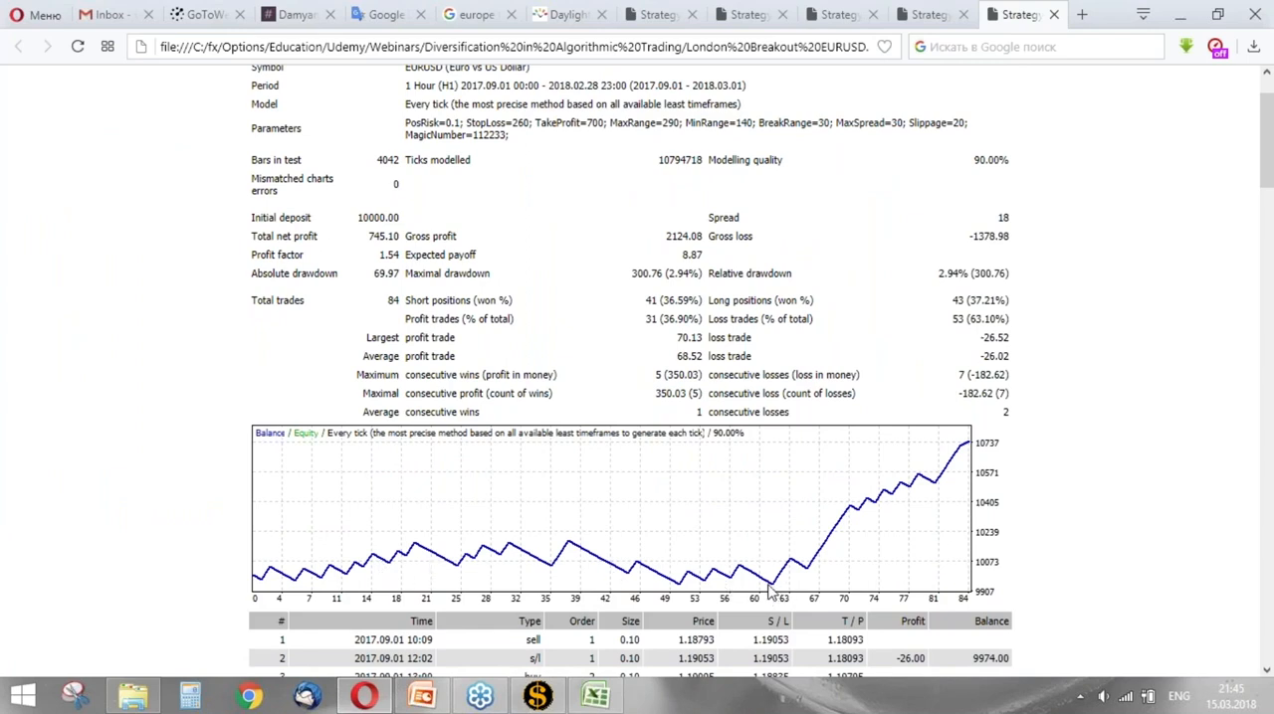
{"action": "mouse_move", "coordinate": [976, 454]}
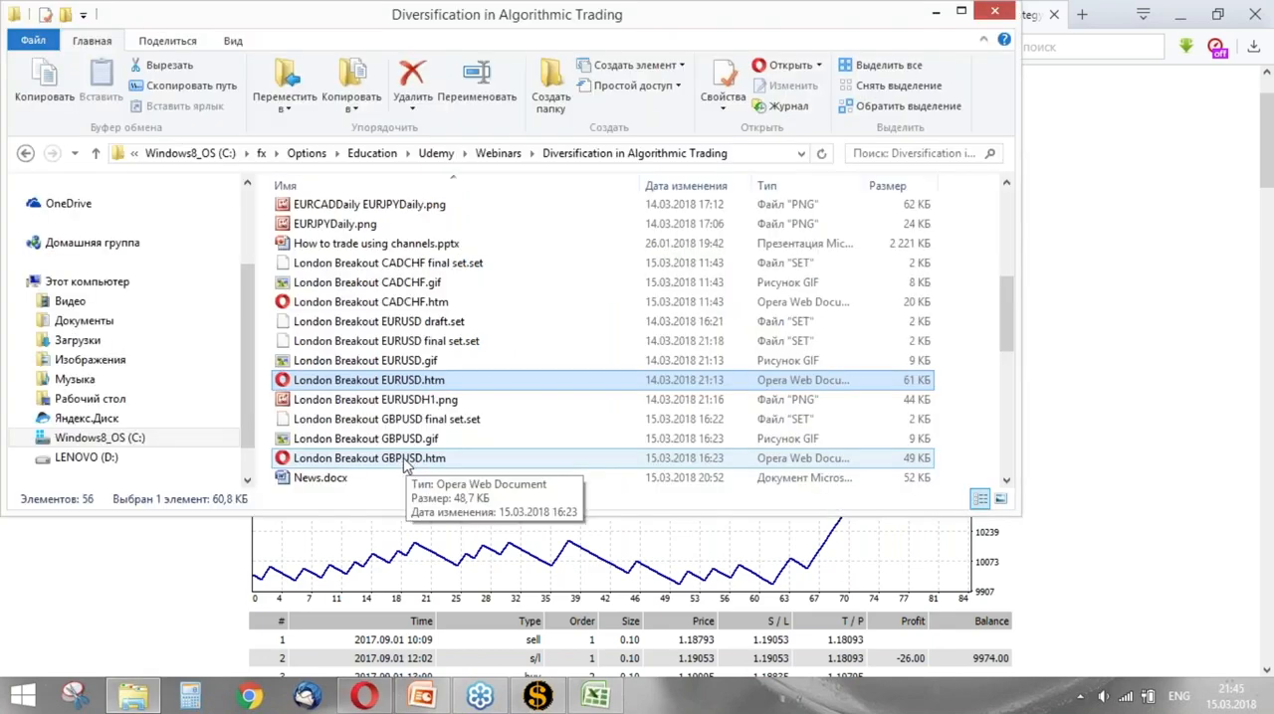
{"action": "double_click", "coordinate": [368, 458]}
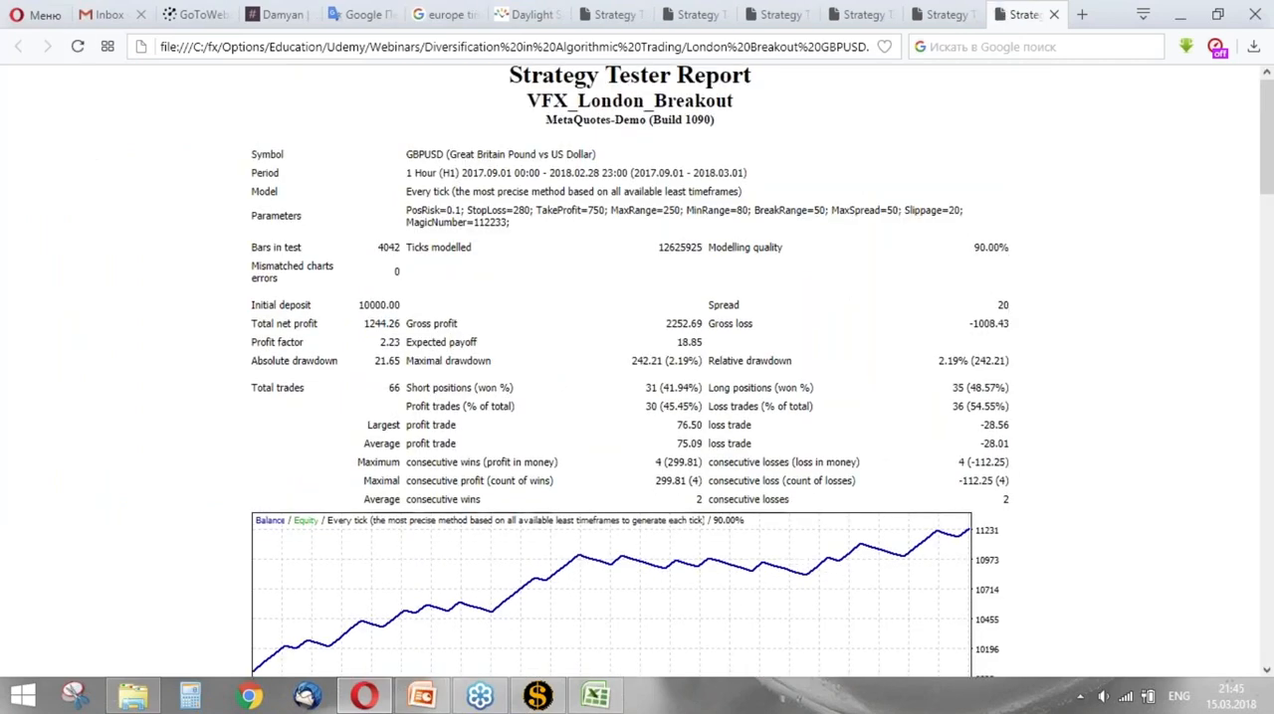
{"action": "scroll", "scroll_direction": "down", "scroll_amount": 3}
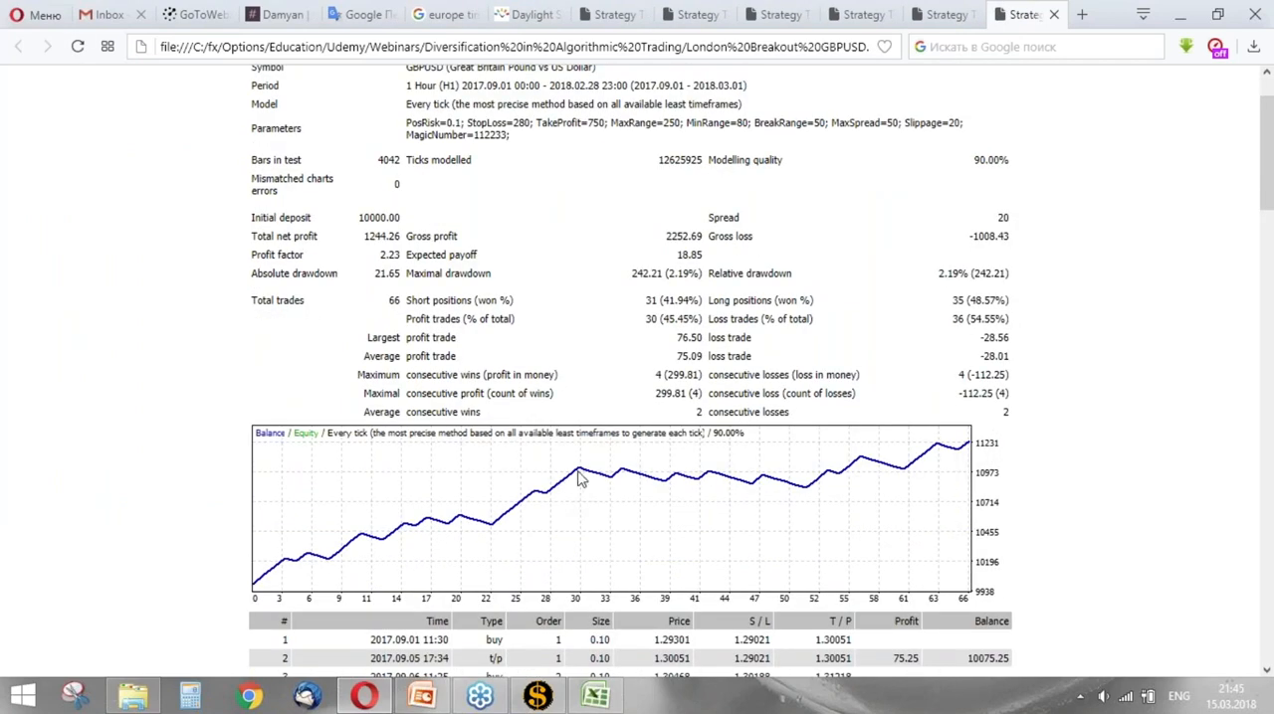
{"action": "mouse_move", "coordinate": [812, 489]}
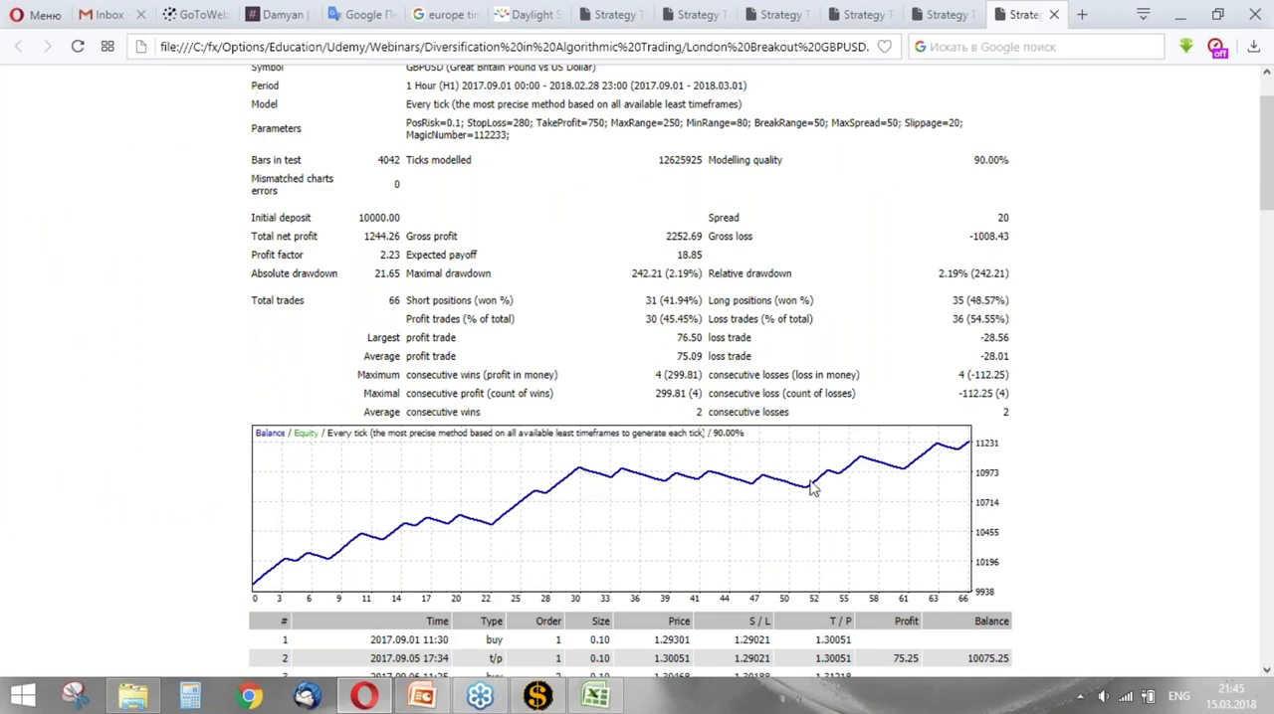
{"action": "mouse_move", "coordinate": [581, 478]}
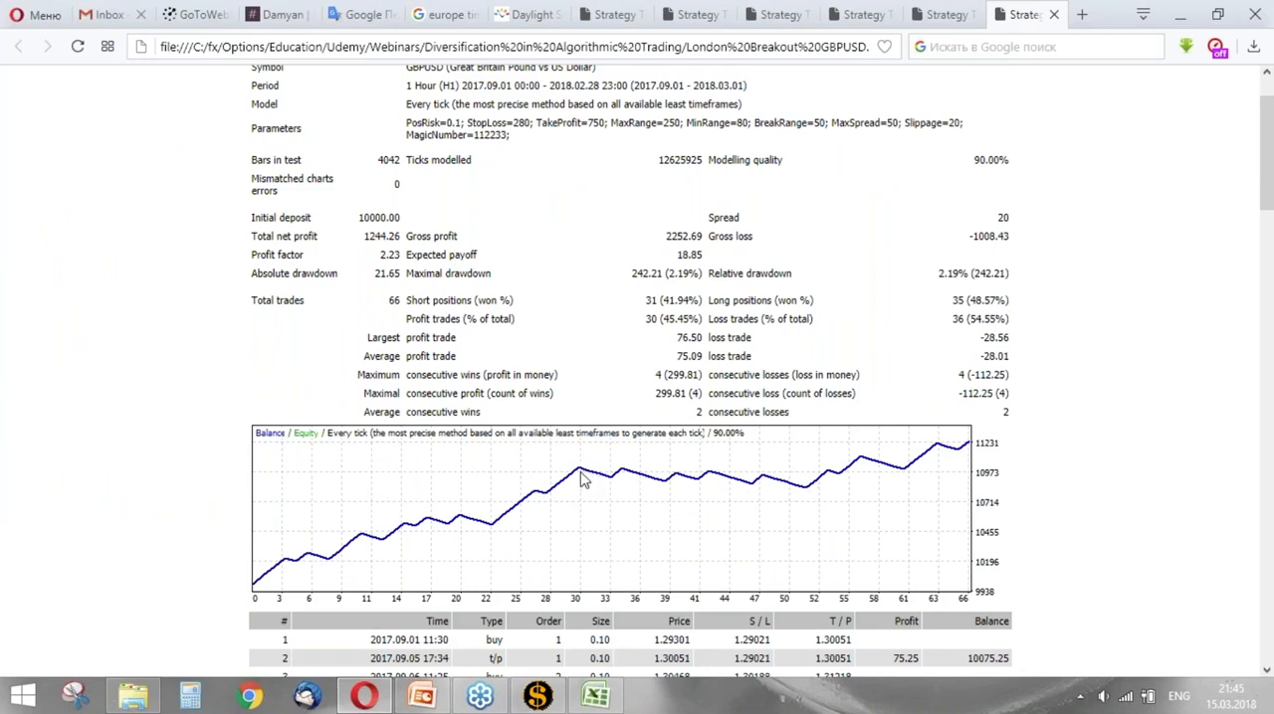
{"action": "mouse_move", "coordinate": [804, 494]}
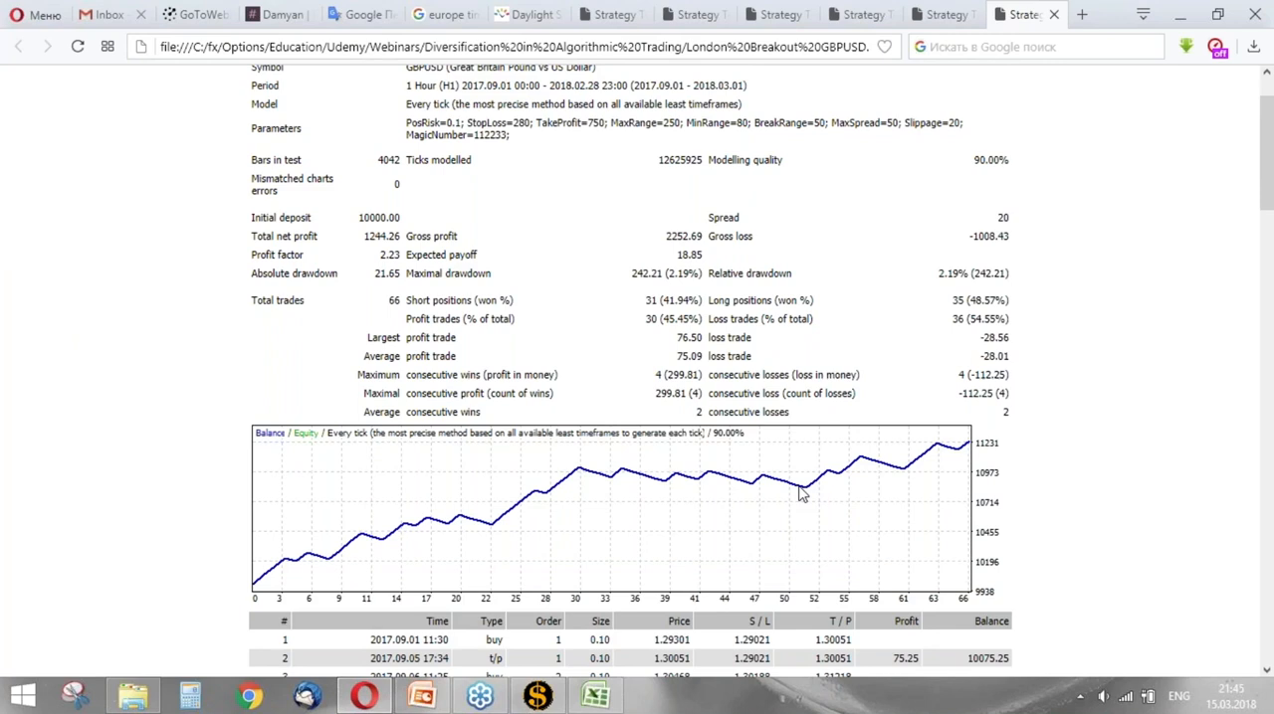
{"action": "mouse_move", "coordinate": [587, 478]}
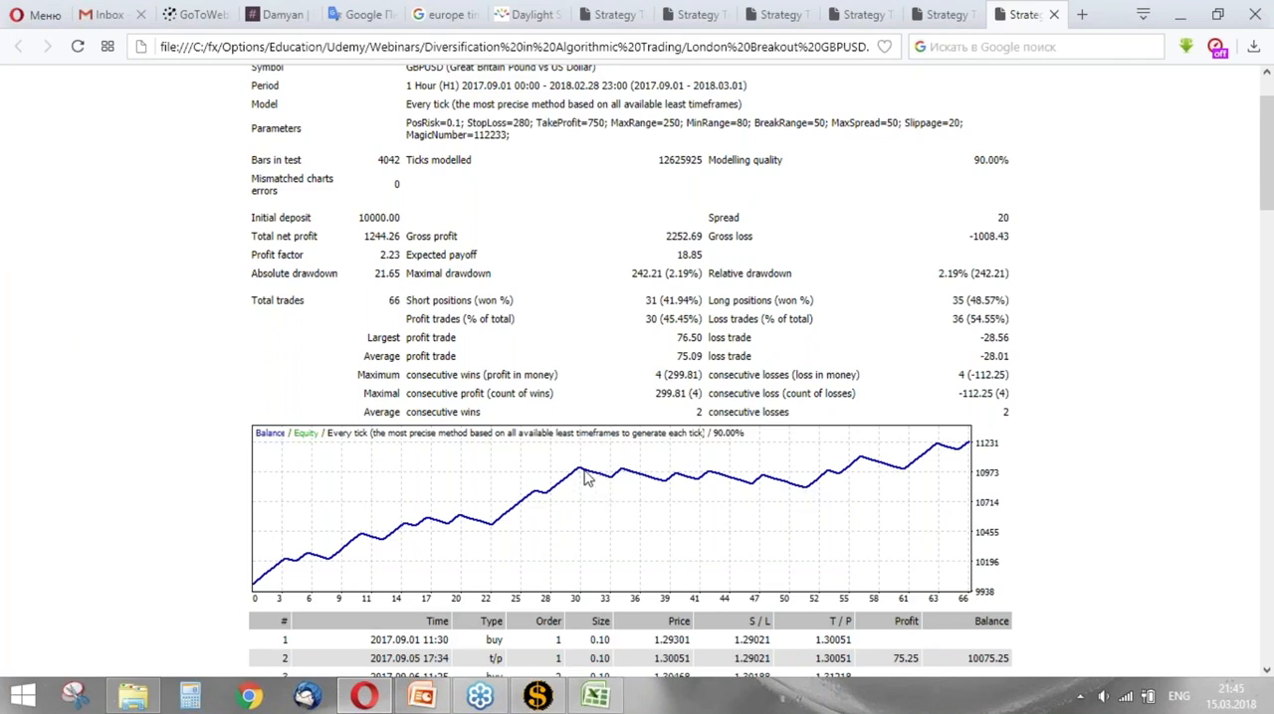
{"action": "mouse_move", "coordinate": [808, 498]}
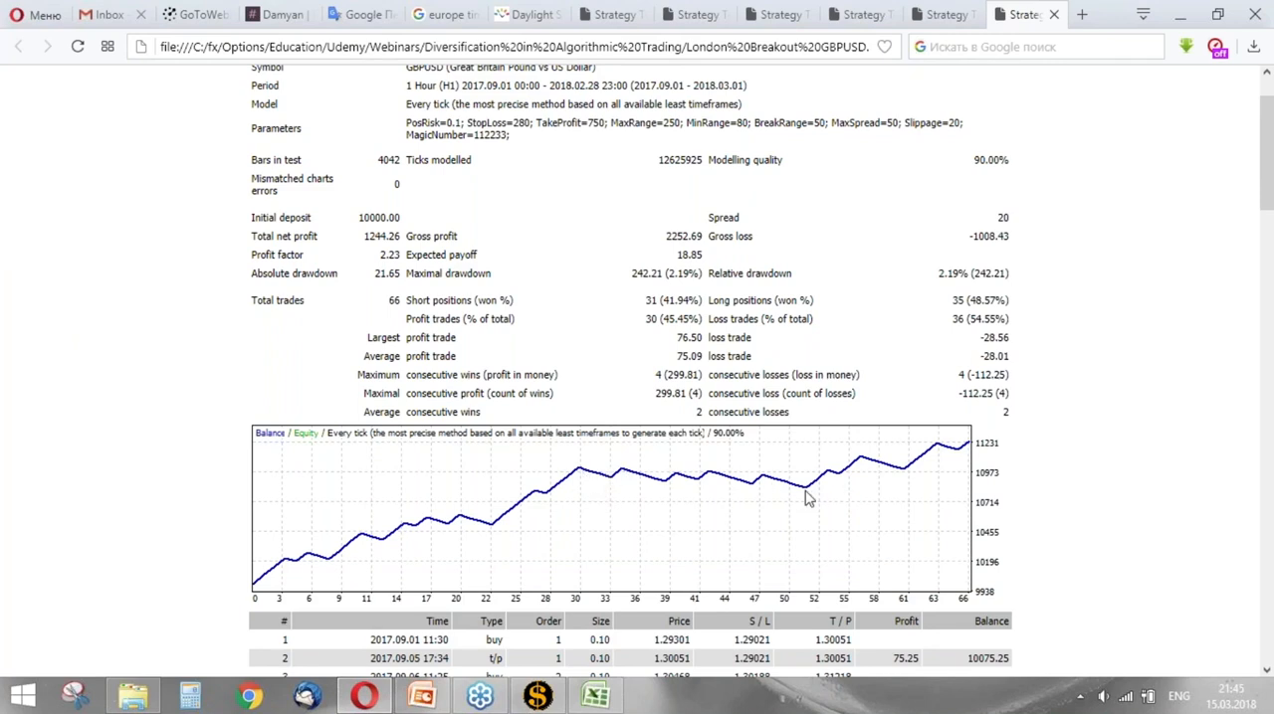
{"action": "mouse_move", "coordinate": [478, 287]}
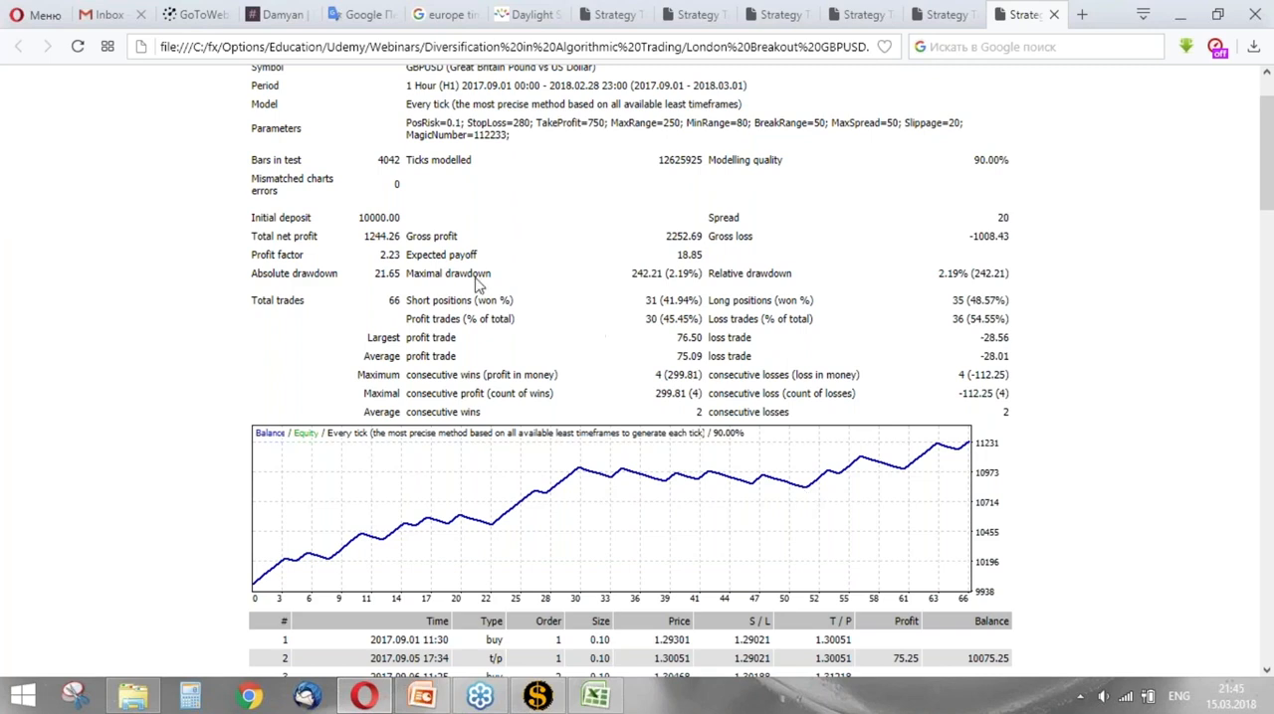